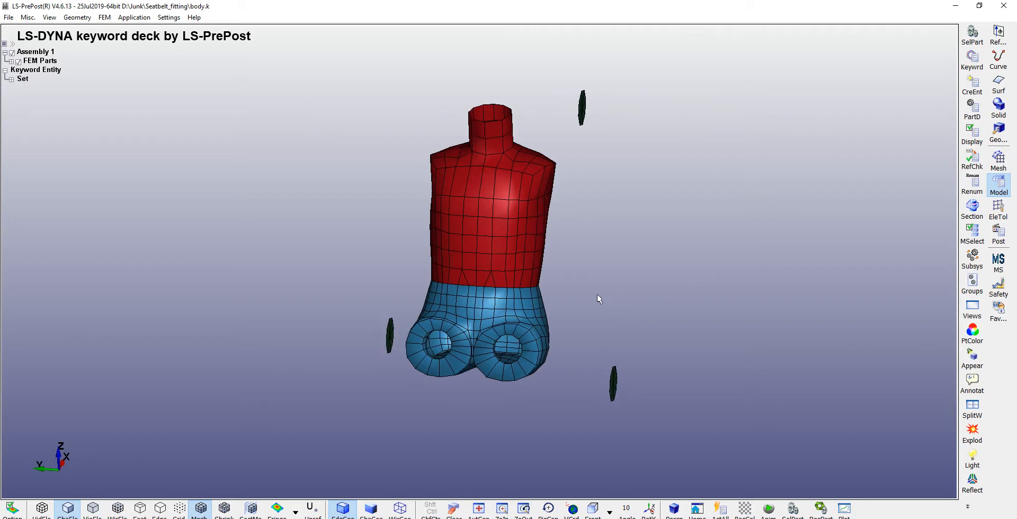
pyautogui.moveTo(755, 245)
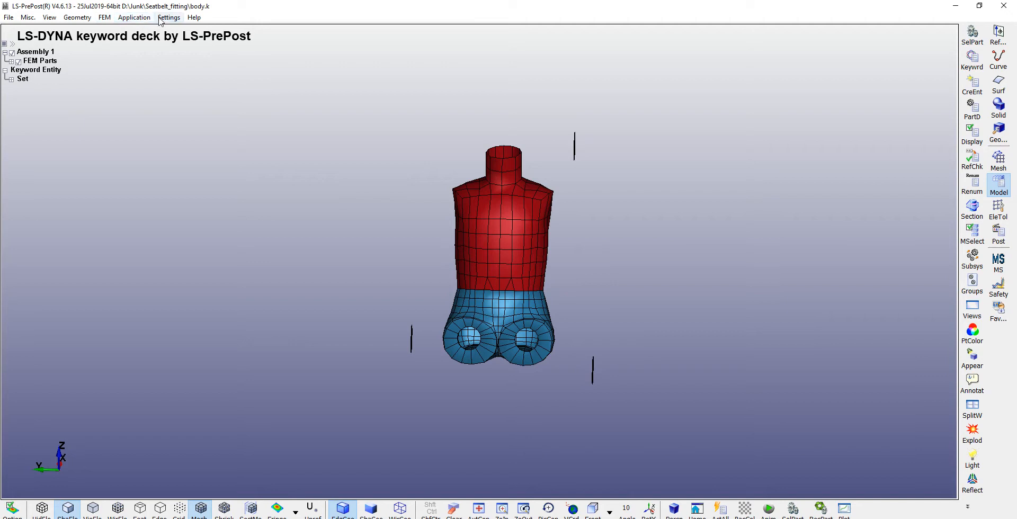
# - Launch Seatbelt Fitting from Application > Occupant Safety
pyautogui.click(133, 18)
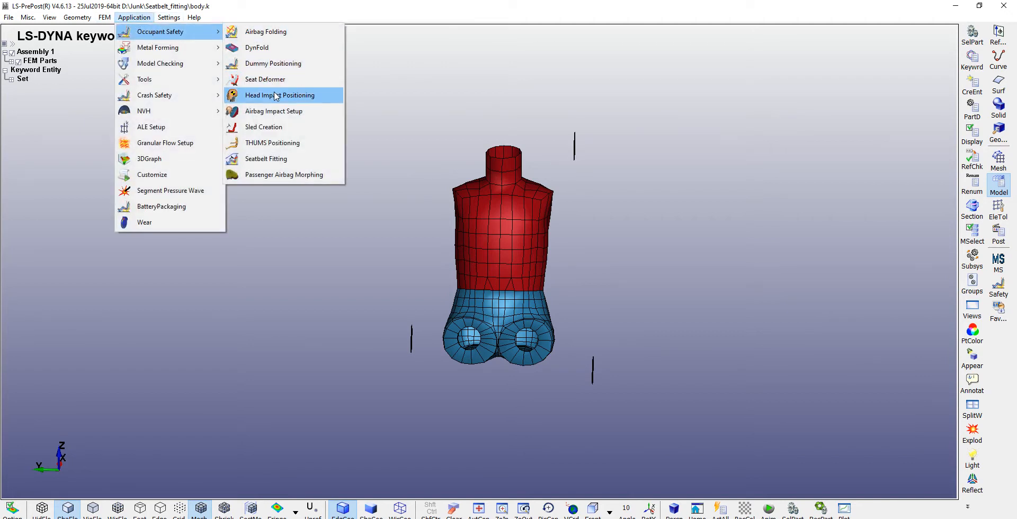
pyautogui.moveTo(266, 158)
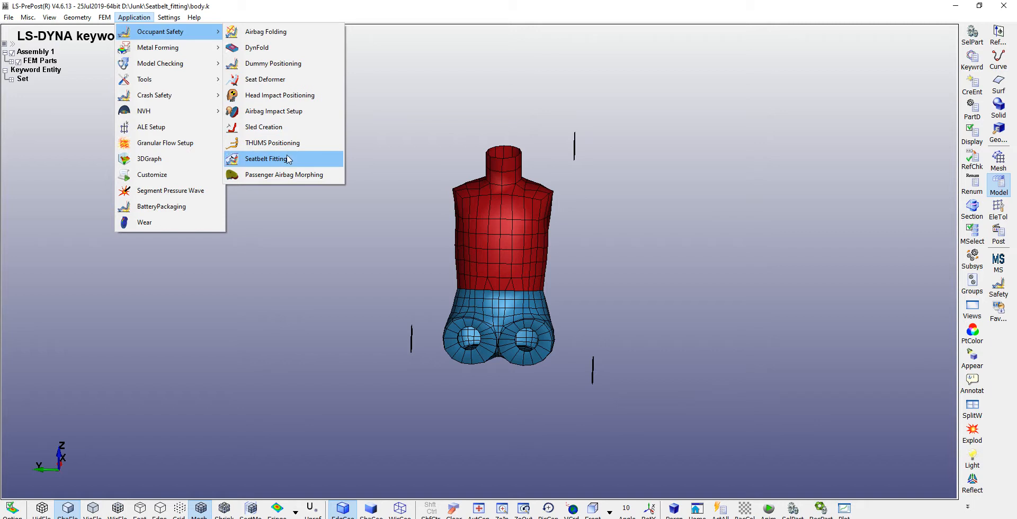
pyautogui.click(267, 158)
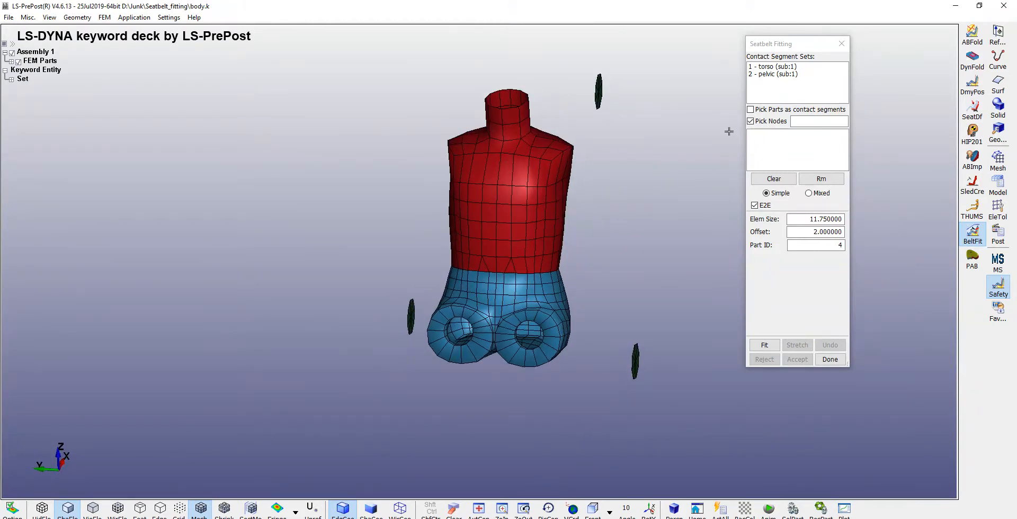
# - Select the pelvic contact set with guide nodes 177, 448, 195 and the Mixed belt type
pyautogui.click(773, 73)
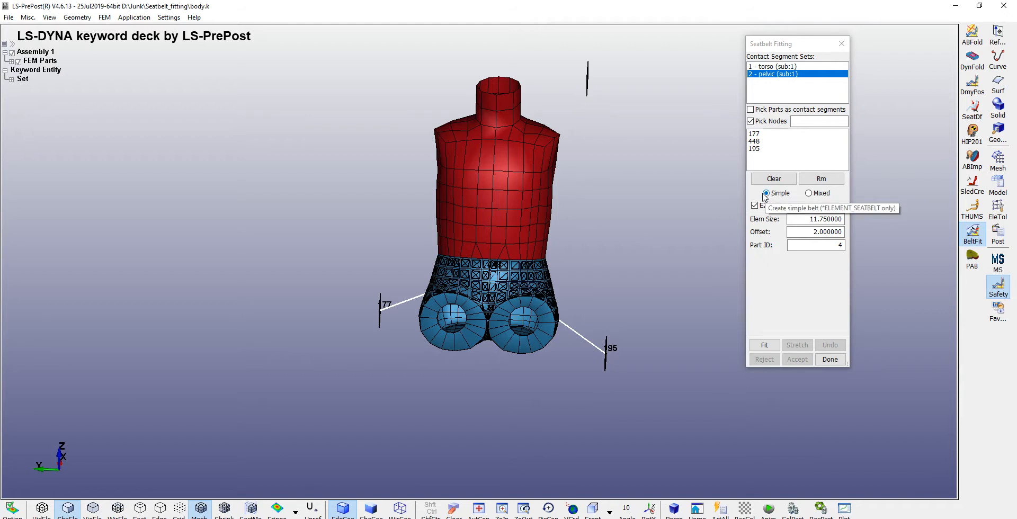
pyautogui.click(808, 193)
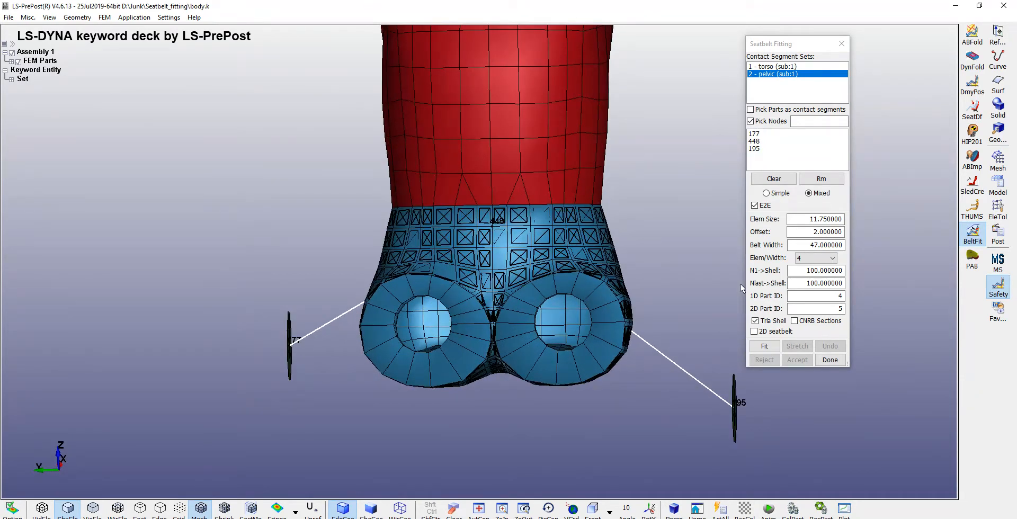
# - Set element size 5, offset 1 and 8 elements across the width, then fit the lap belt
pyautogui.click(815, 218)
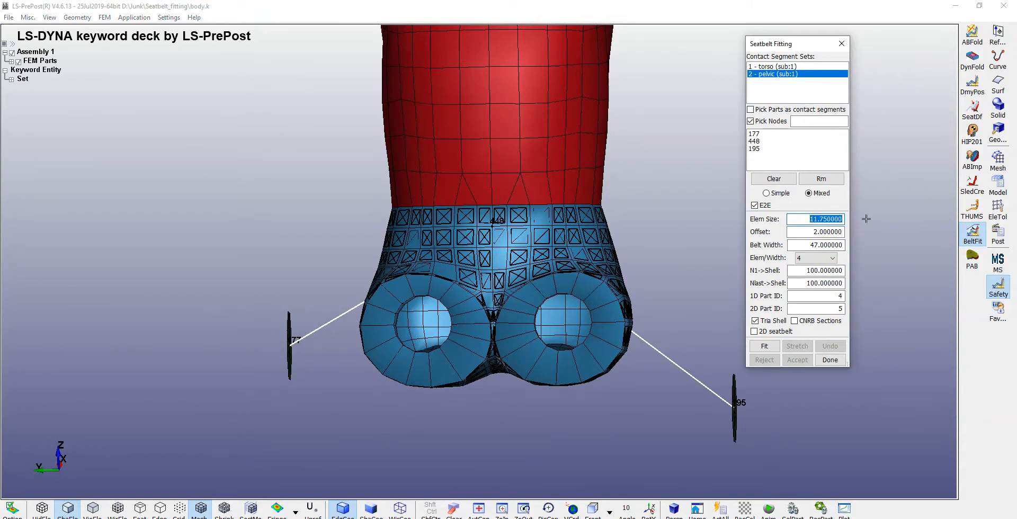
pyautogui.write('5')
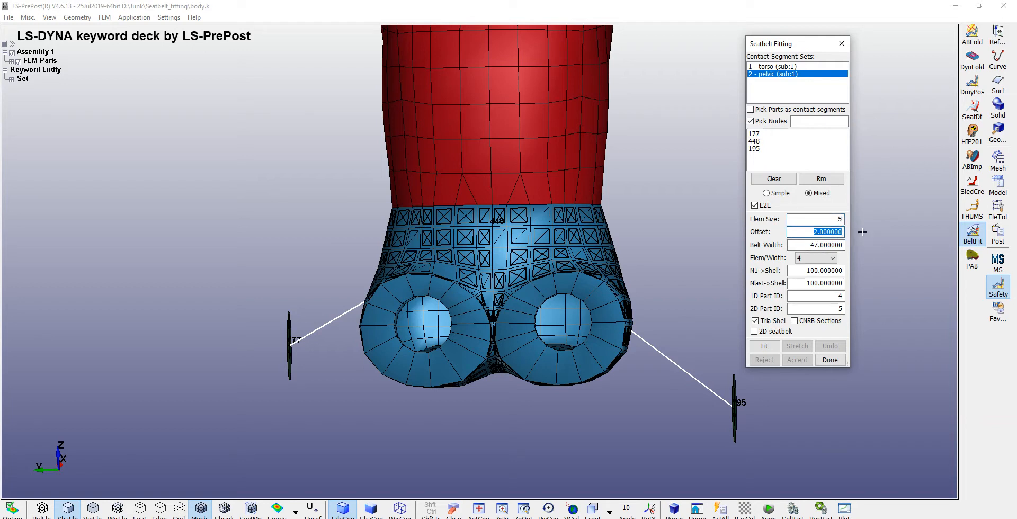
pyautogui.write('1')
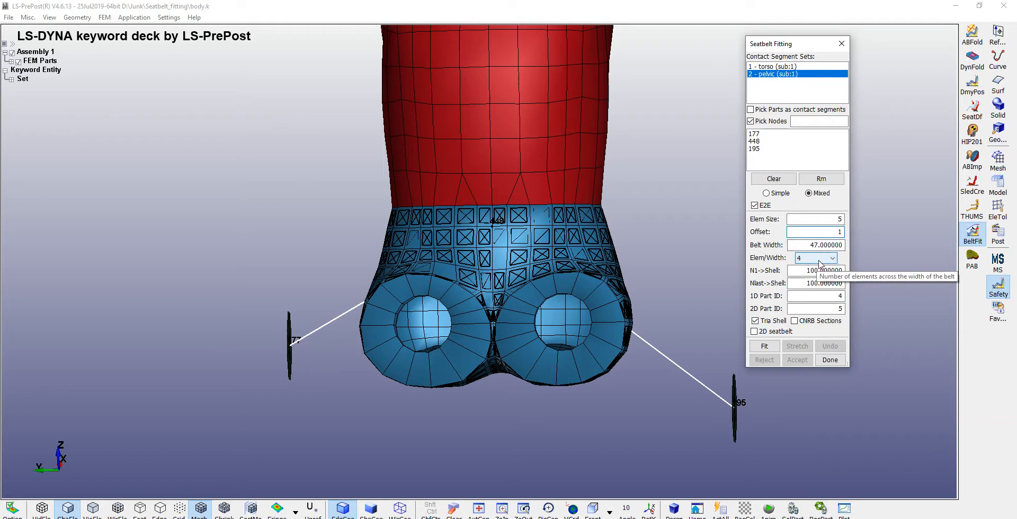
pyautogui.click(833, 258)
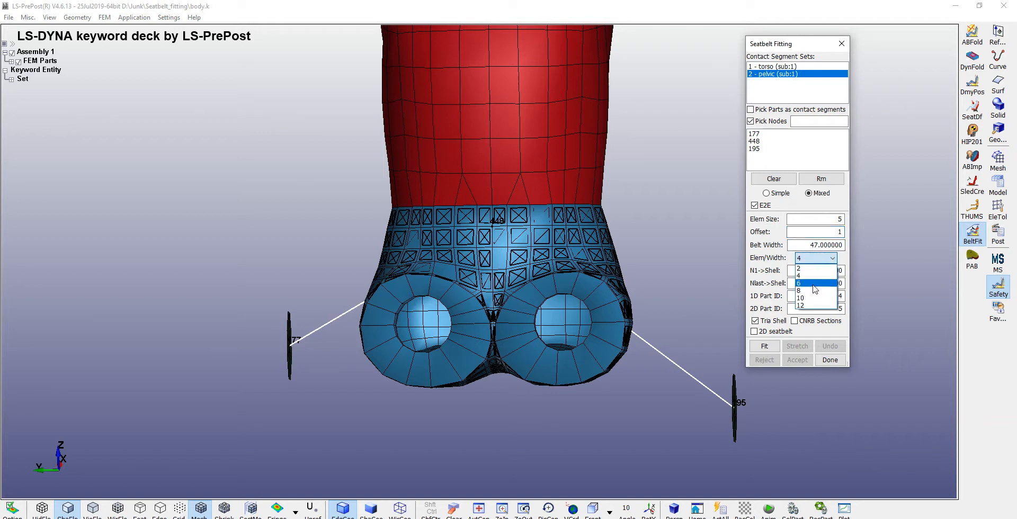
pyautogui.click(801, 282)
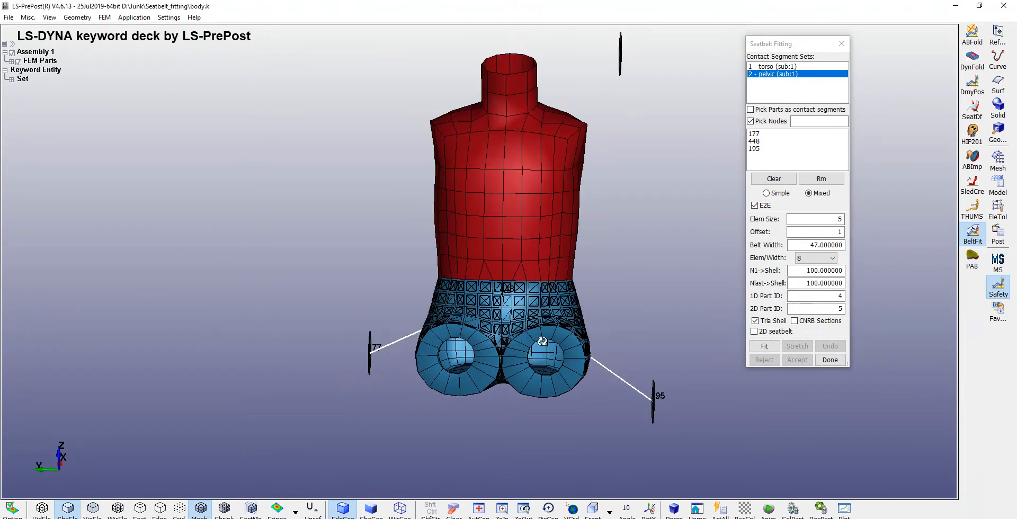
pyautogui.click(763, 345)
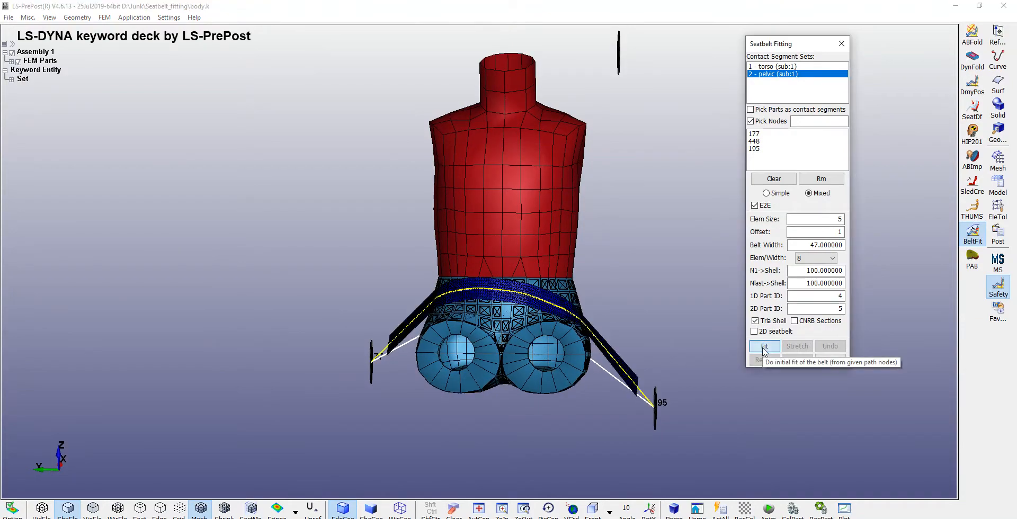
# - Fit, stretch and accept the lap belt as a meshed part over the pelvis
pyautogui.click(765, 345)
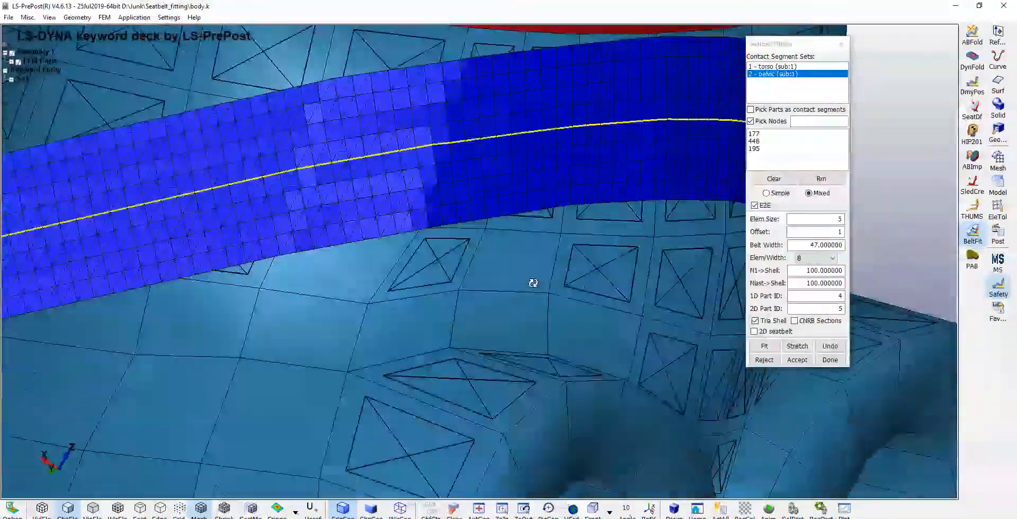
pyautogui.moveTo(532, 283); pyautogui.dragTo(403, 330)
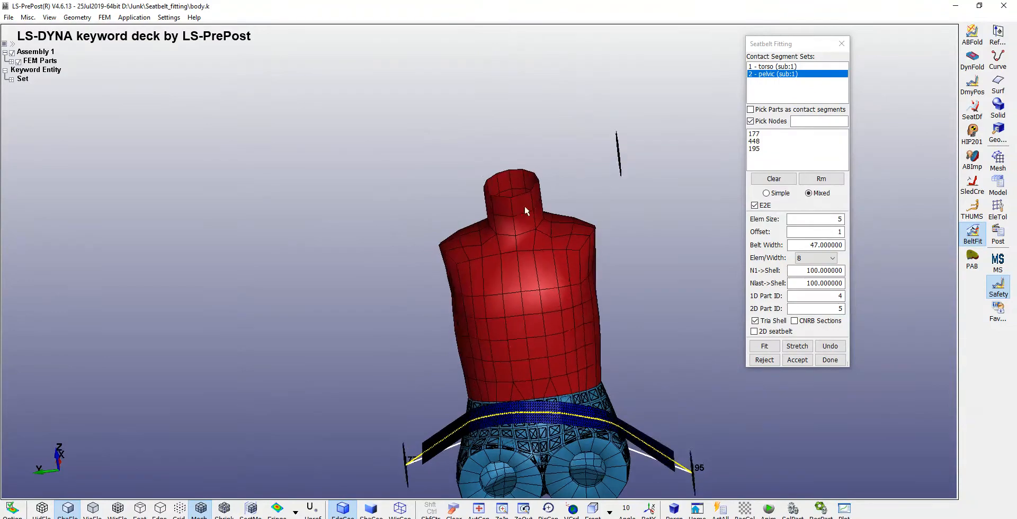
pyautogui.click(764, 346)
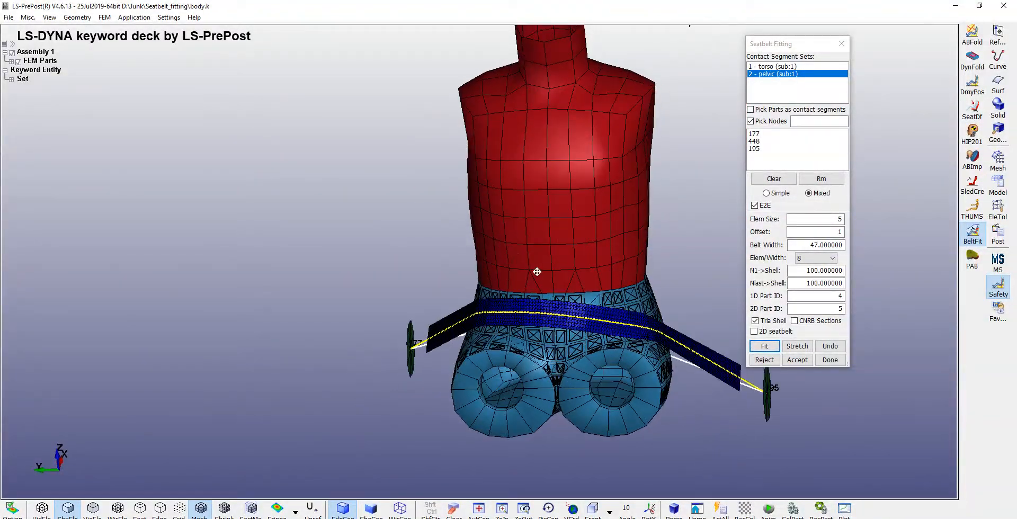
pyautogui.click(796, 345)
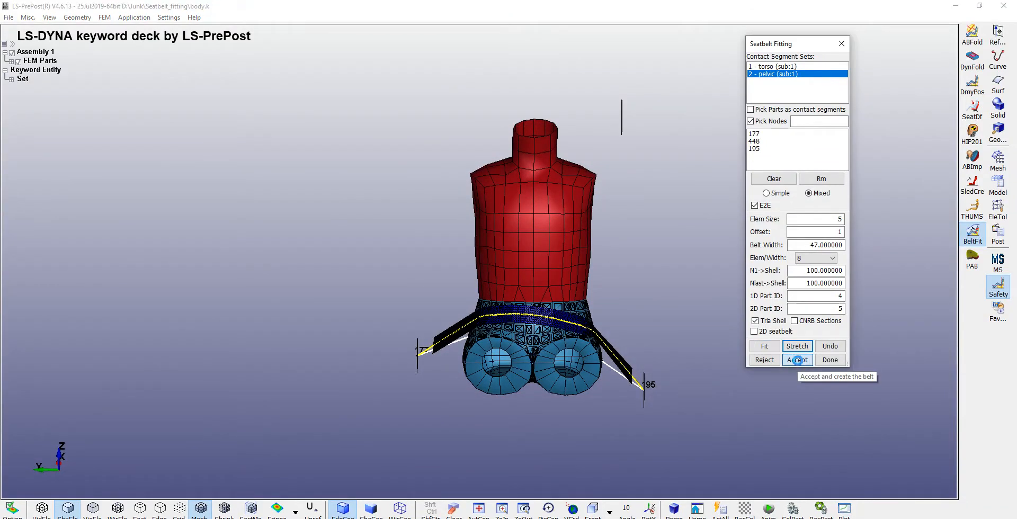
pyautogui.click(797, 361)
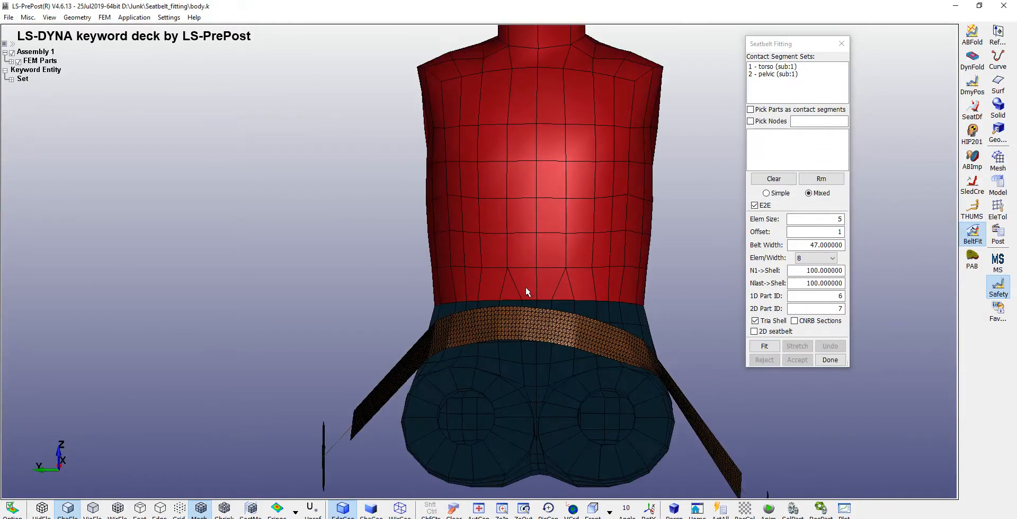
# - Select the torso contact set, then fit, stretch and accept the diagonal shoulder belt
pyautogui.click(772, 66)
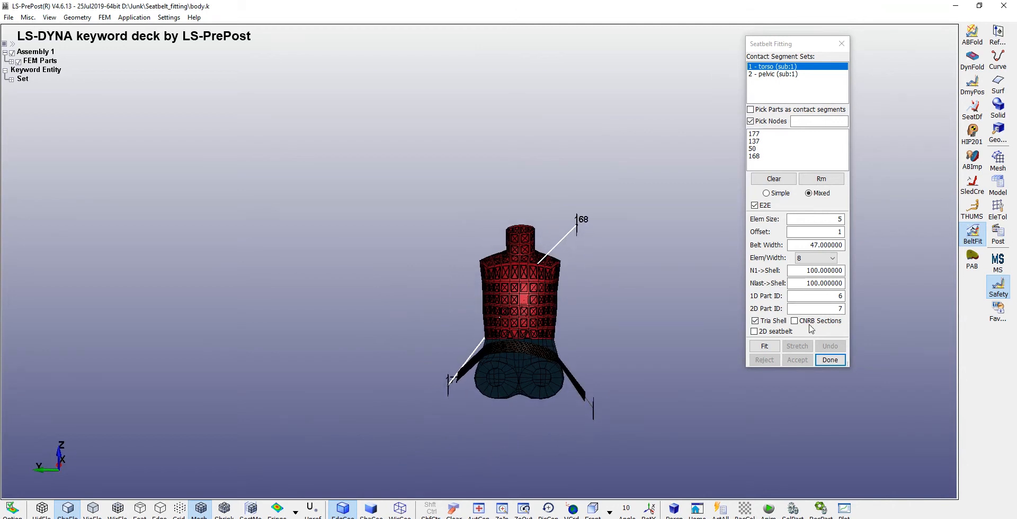
pyautogui.click(764, 345)
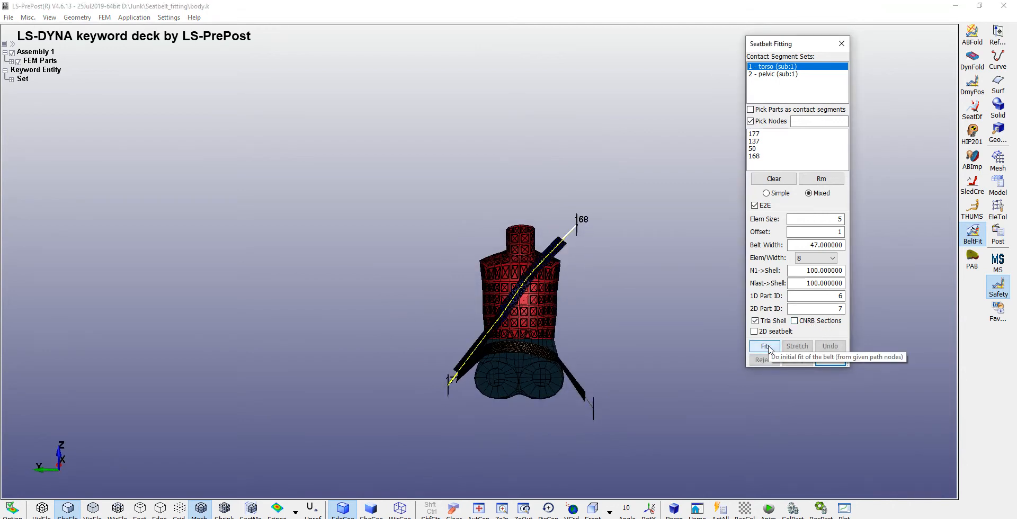
pyautogui.click(763, 345)
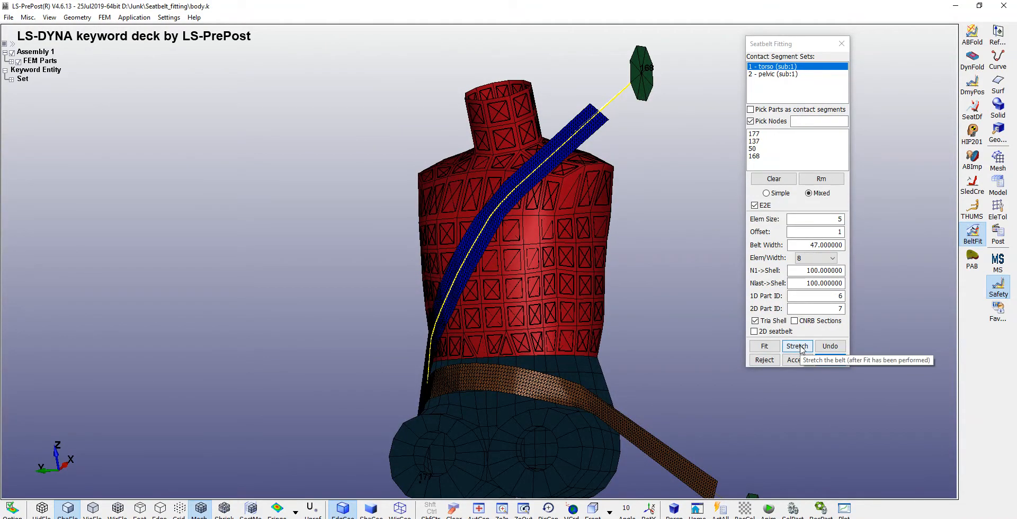
pyautogui.click(796, 345)
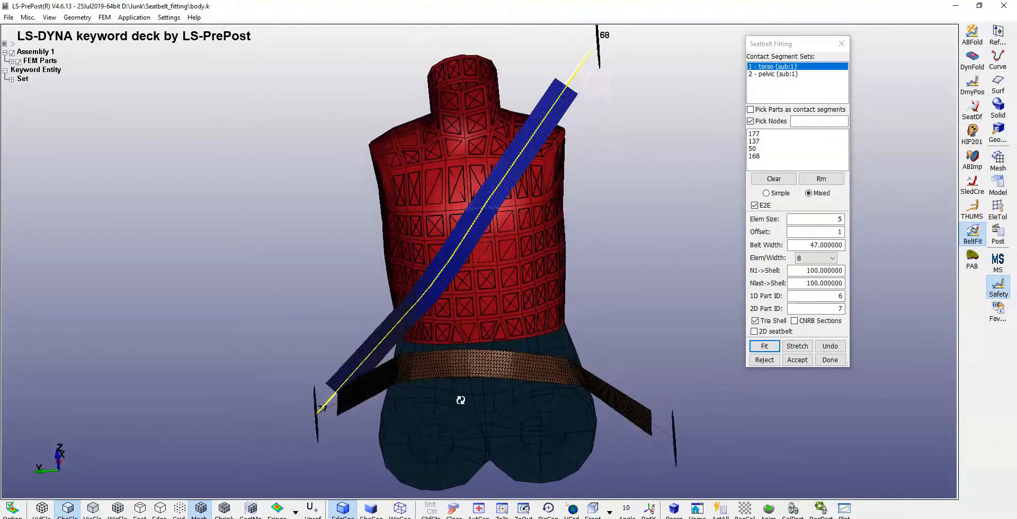
pyautogui.click(830, 359)
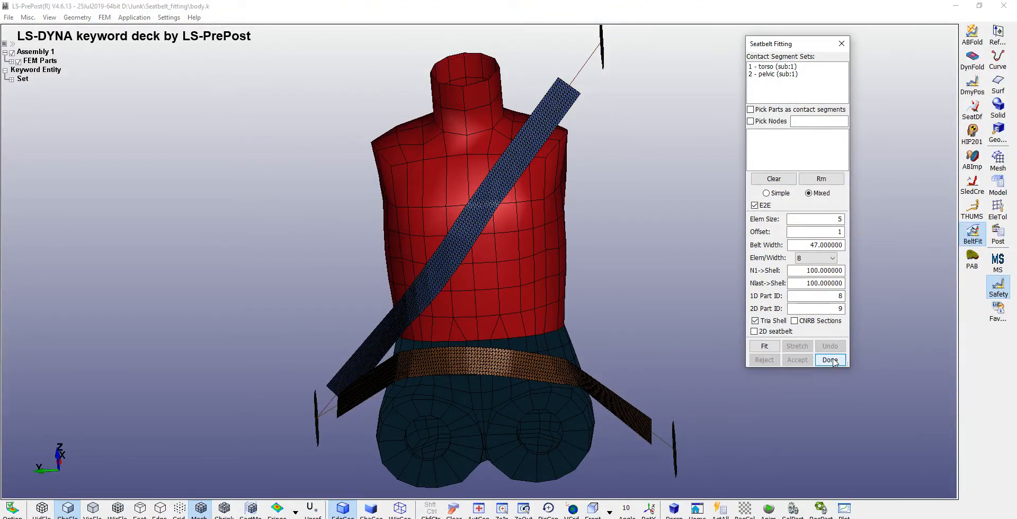
pyautogui.click(829, 359)
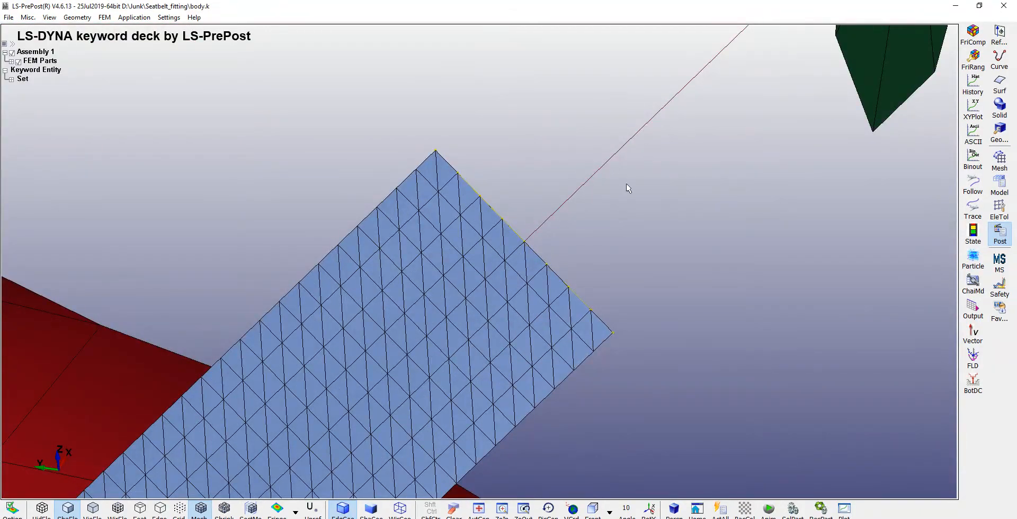
# - Rotate the view to inspect the belt ends at the anchor points
pyautogui.moveTo(627, 189); pyautogui.dragTo(445, 281)
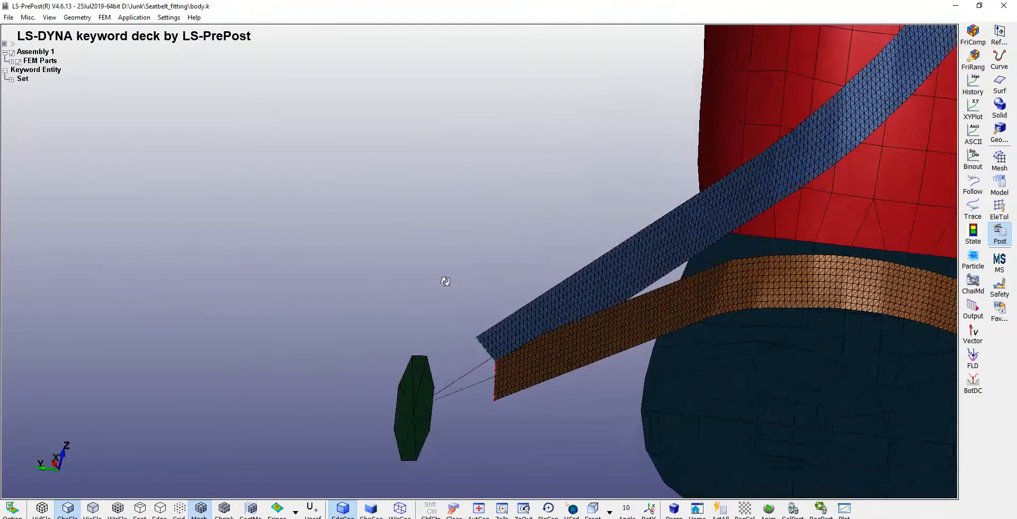